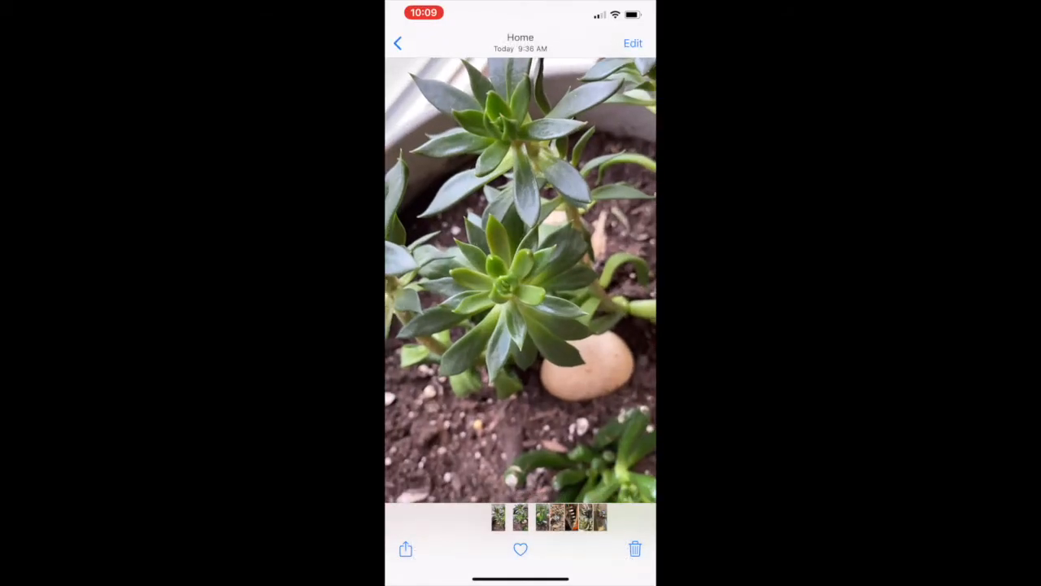
- Crop the succulent photo to a tight square around the rosette and apply the Noir filter
left_click(633, 43)
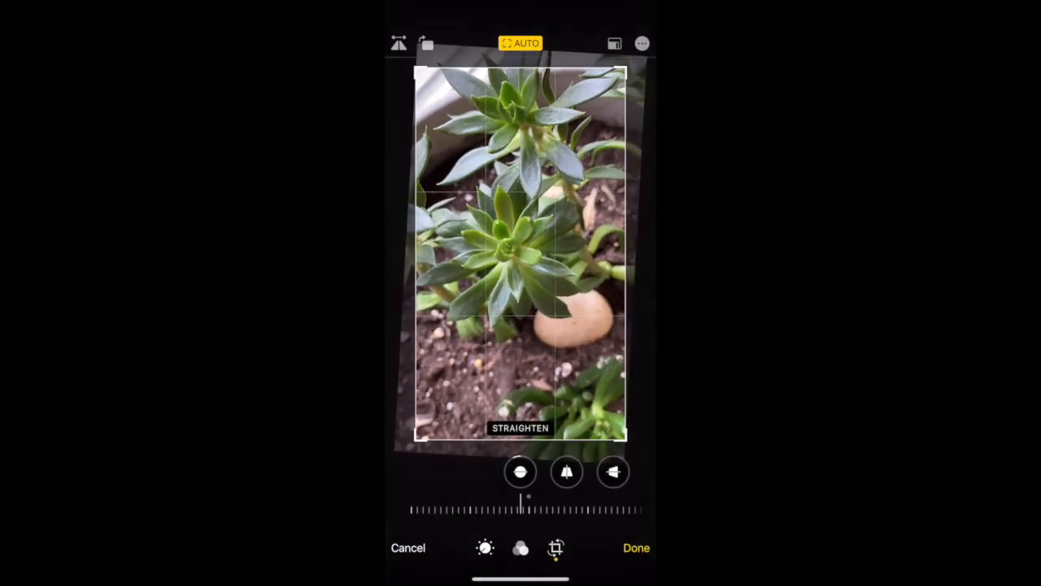
left_click_drag(520, 439, 521, 325)
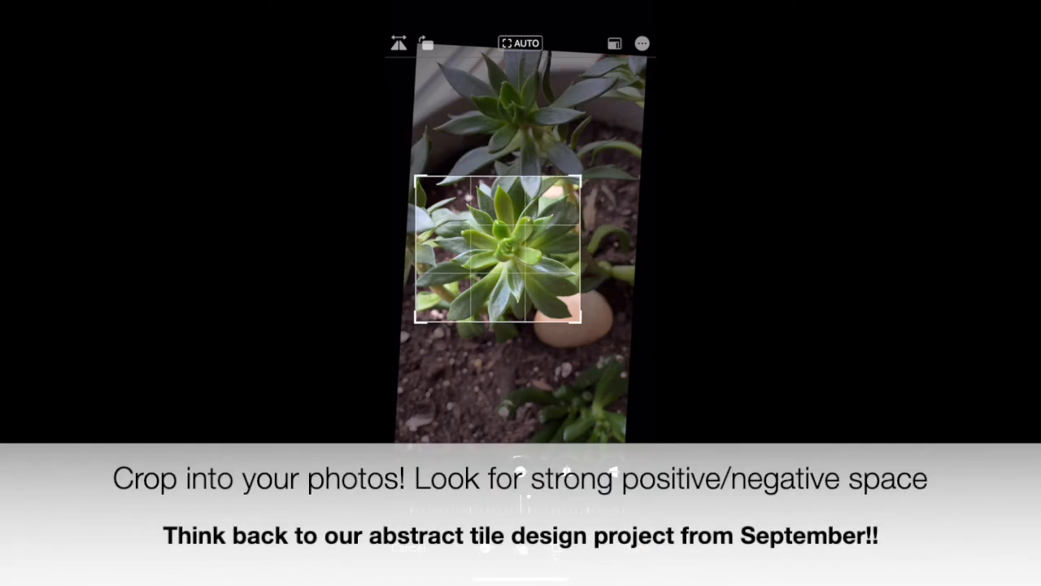
left_click_drag(415, 247, 449, 247)
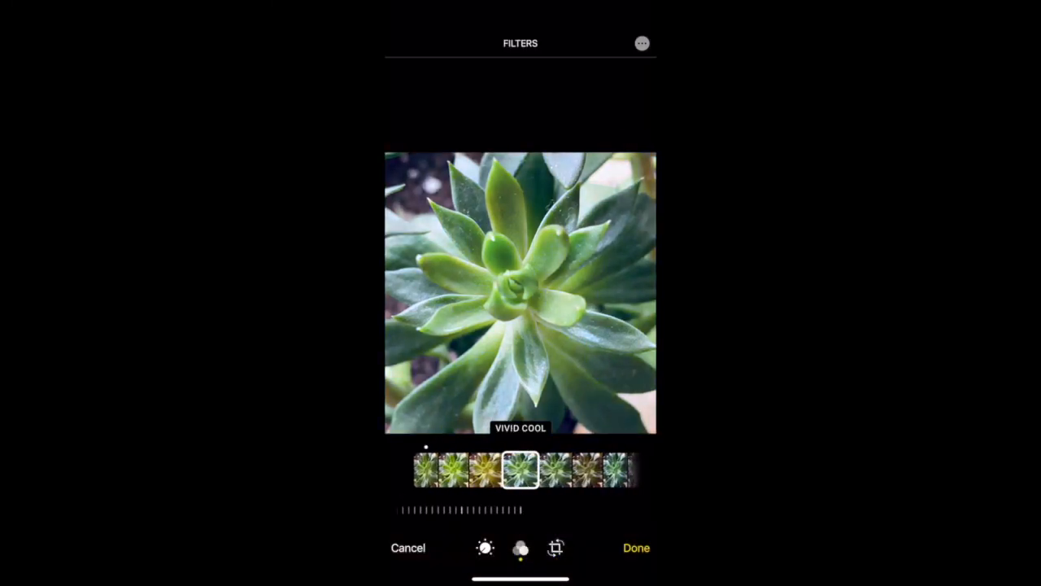
scroll("right", 3)
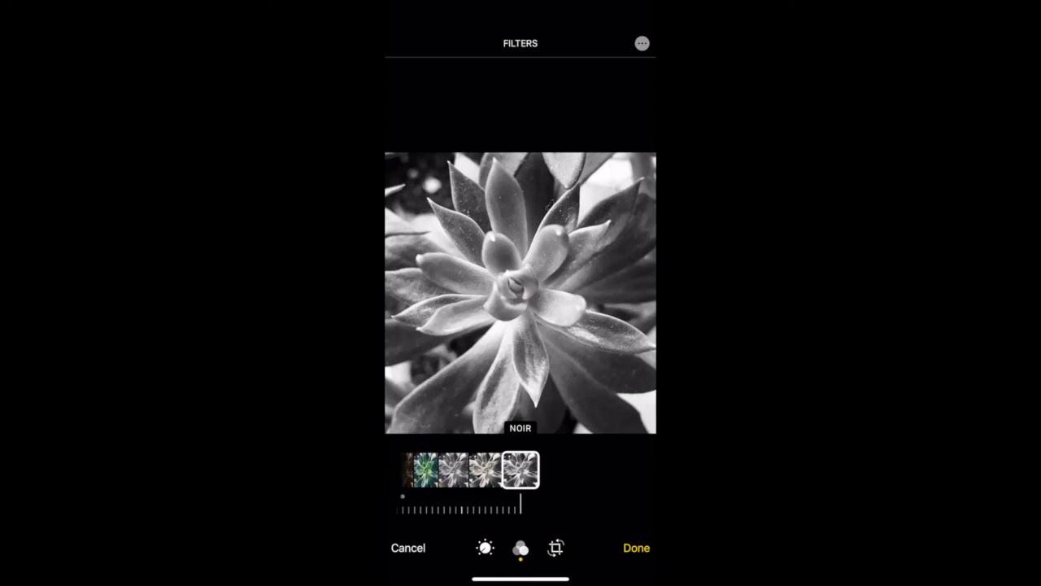
left_click(636, 546)
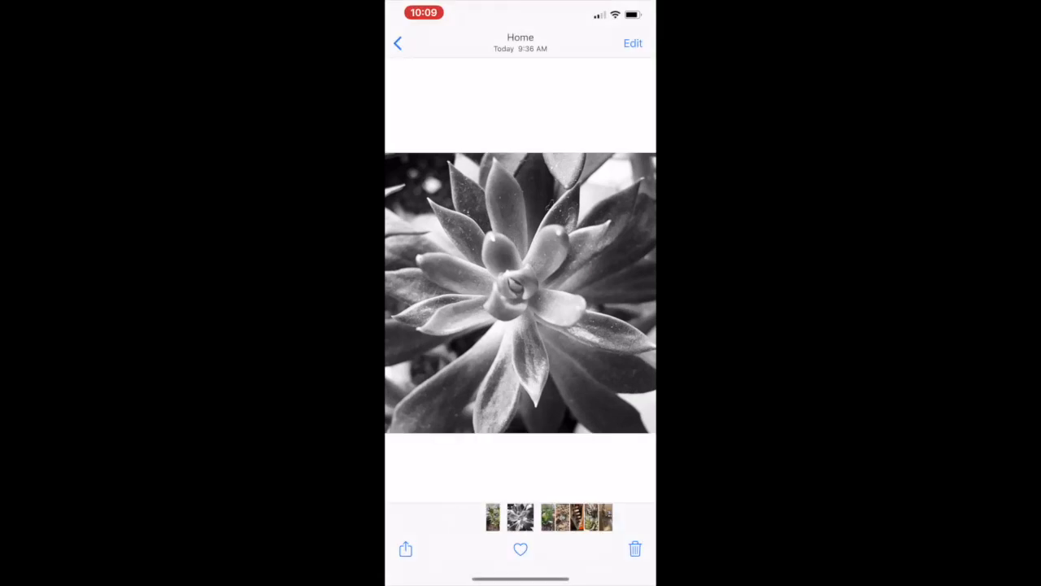
- Move to the finger succulent photo and set its crop to the Square ratio
left_click_drag(569, 293, 423, 293)
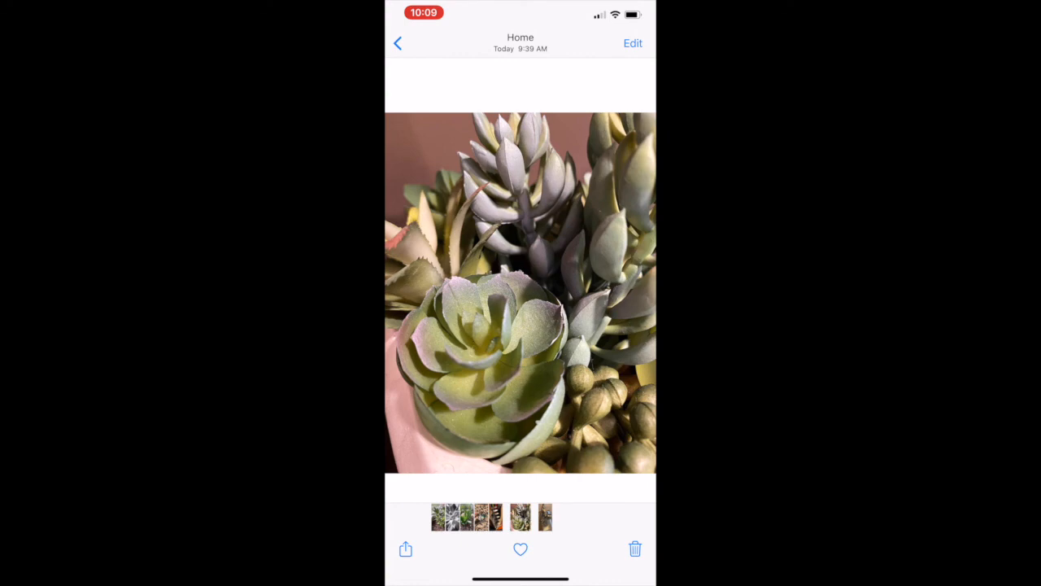
left_click_drag(569, 293, 406, 293)
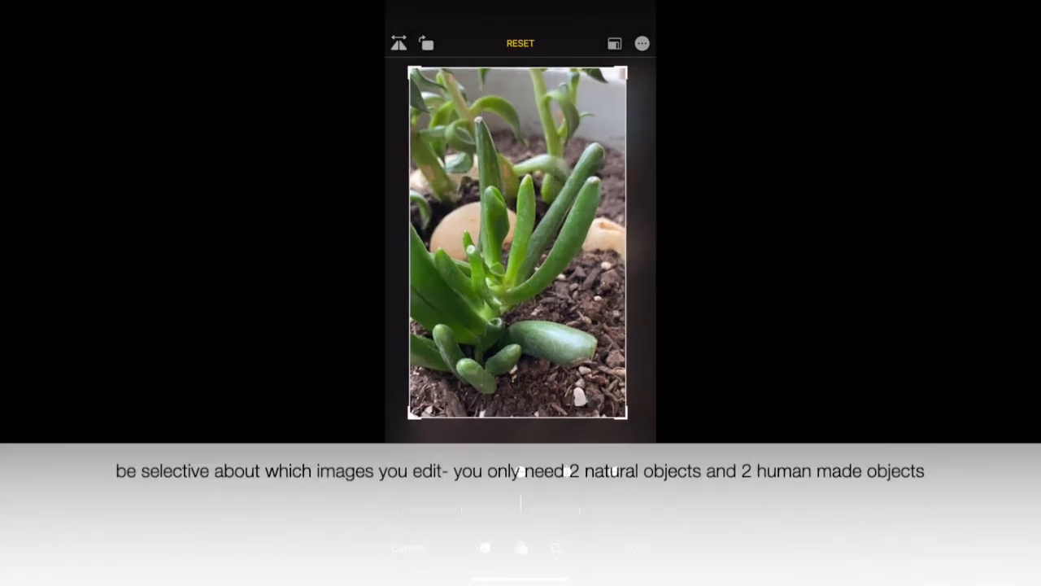
left_click(615, 42)
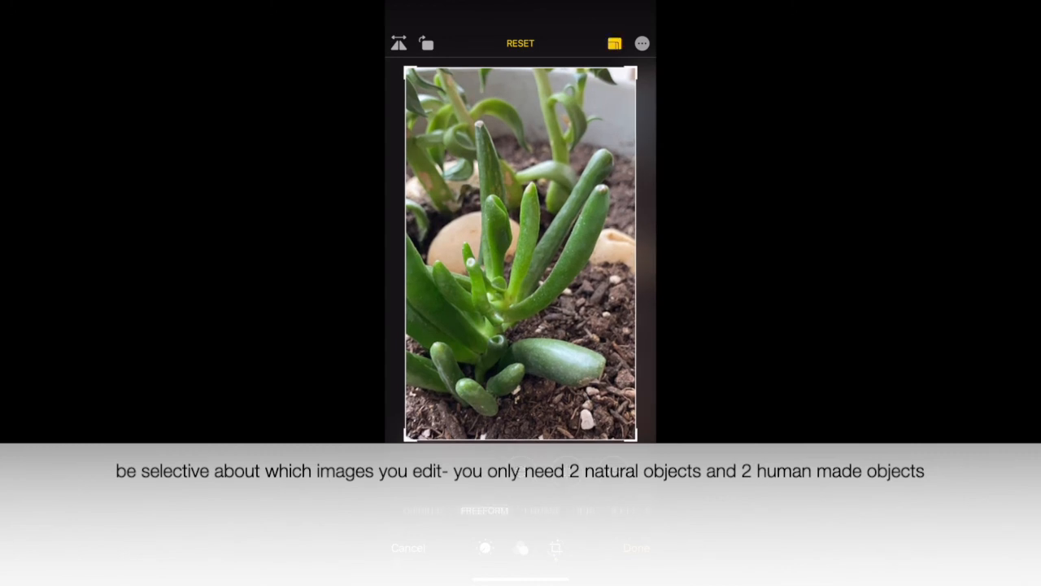
left_click(542, 511)
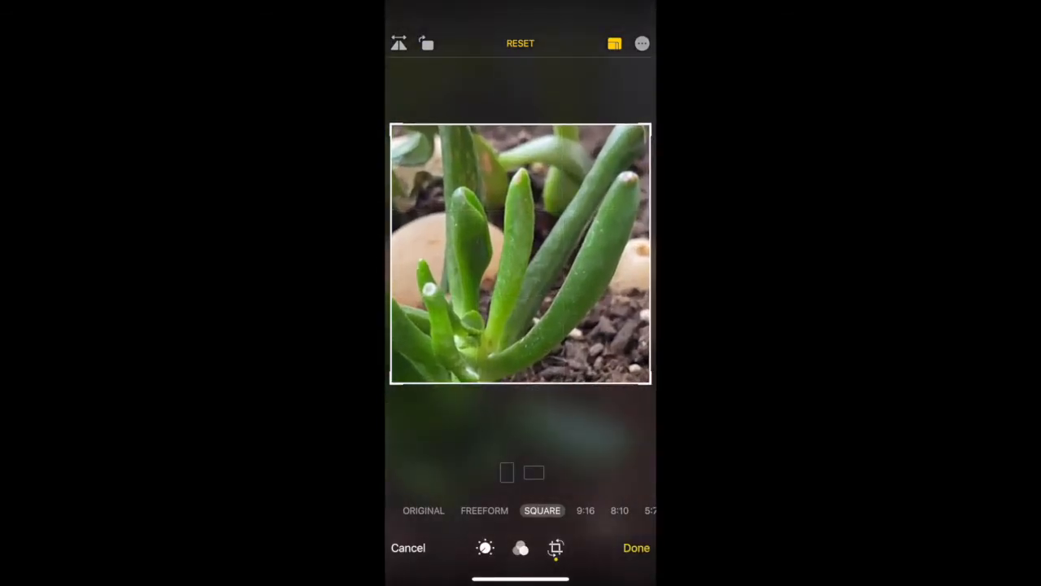
- Apply the Noir black-and-white filter to the finger succulent and save the edit
left_click(521, 546)
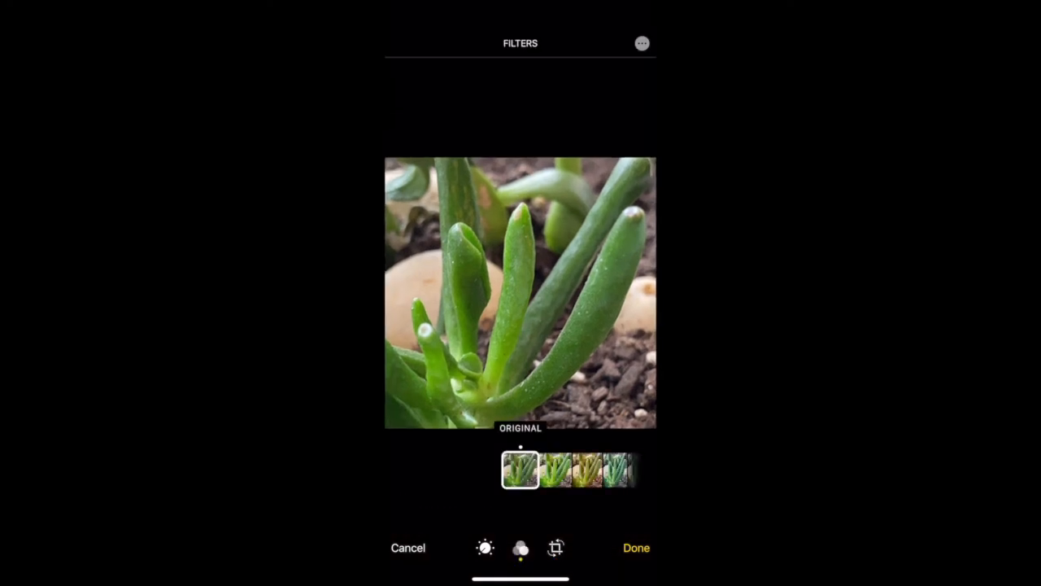
left_click(620, 469)
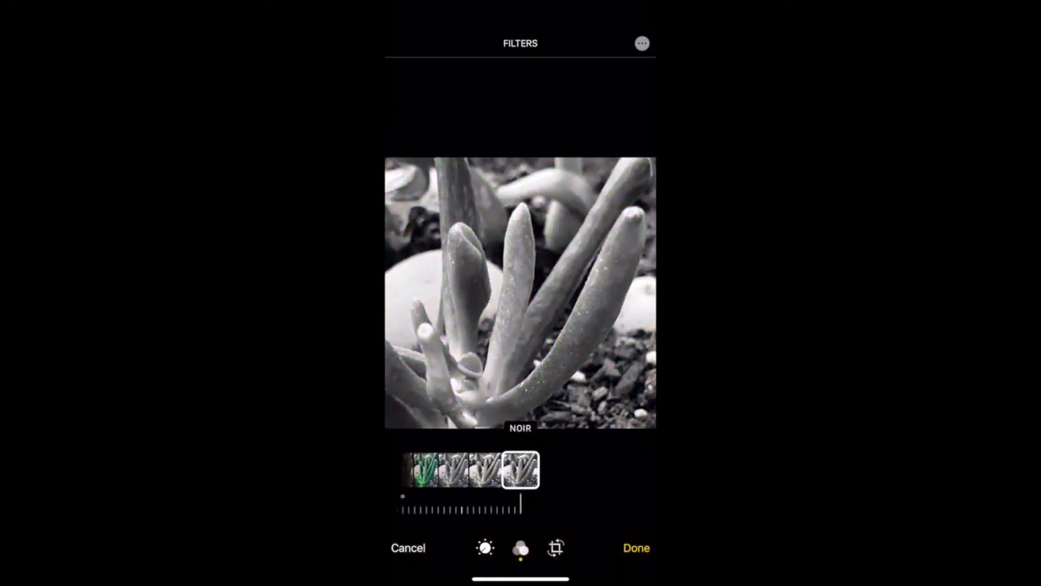
left_click(409, 547)
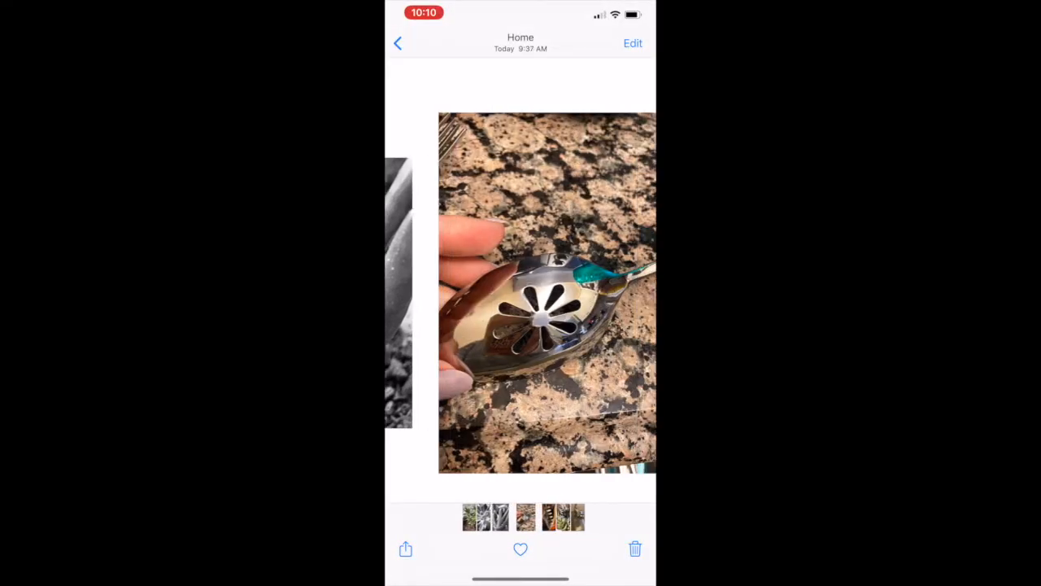
- Move to the can opener photo and crop it square on the metal mechanism
left_click_drag(569, 292, 407, 292)
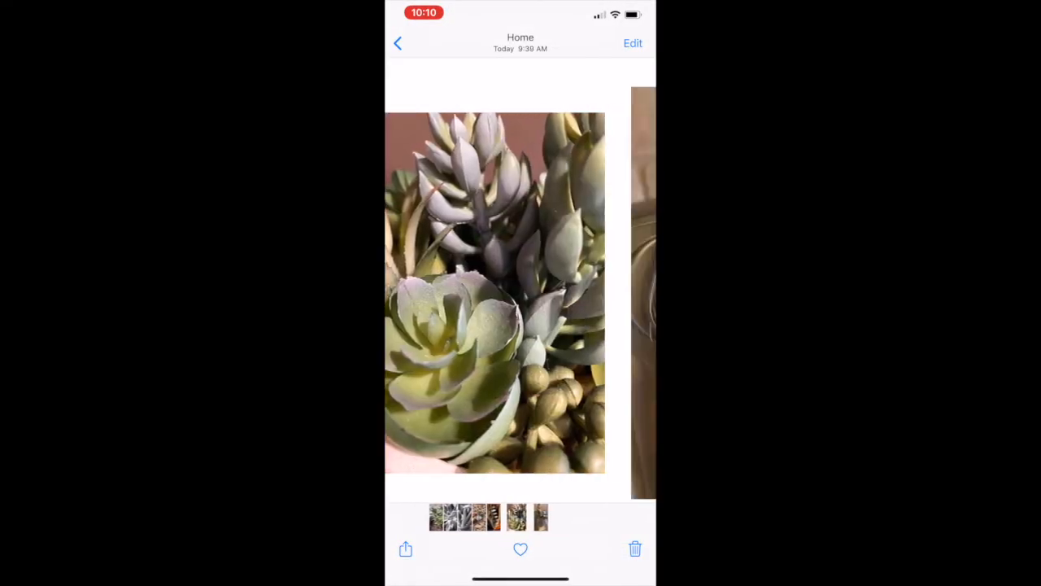
left_click(633, 42)
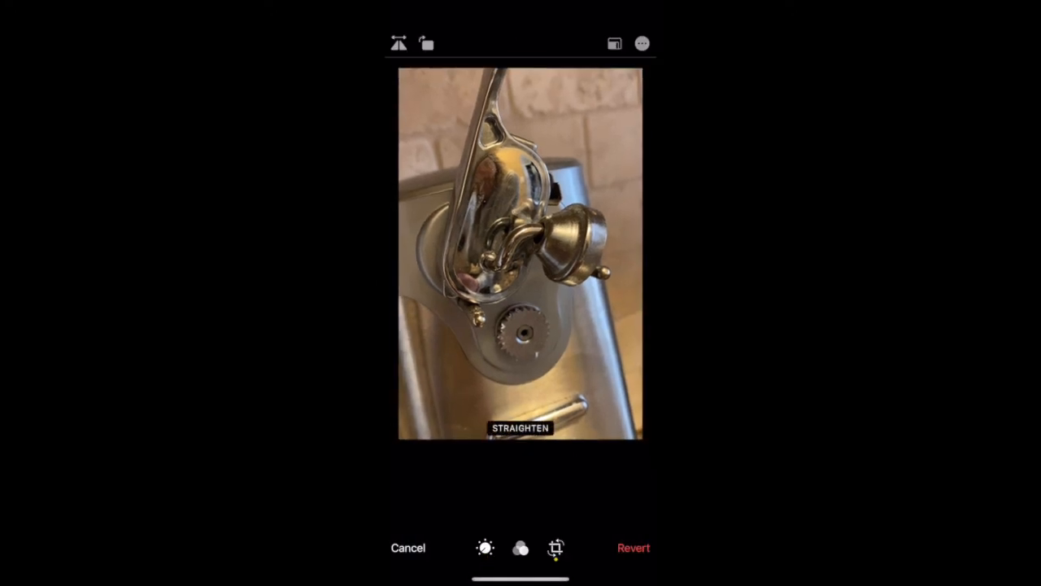
left_click(556, 546)
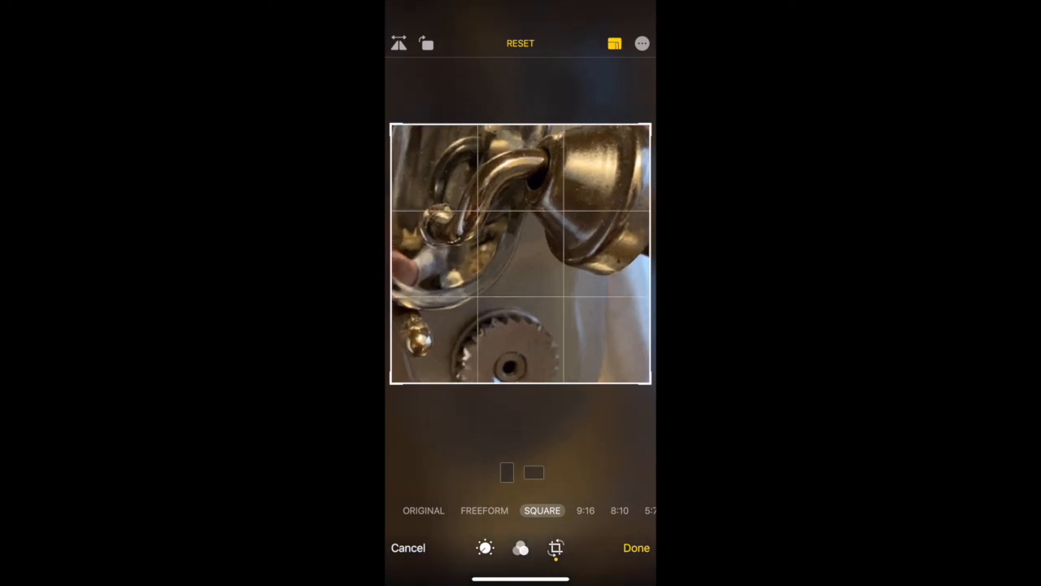
- Apply the Noir filter to the can opener and save the edit
left_click(520, 546)
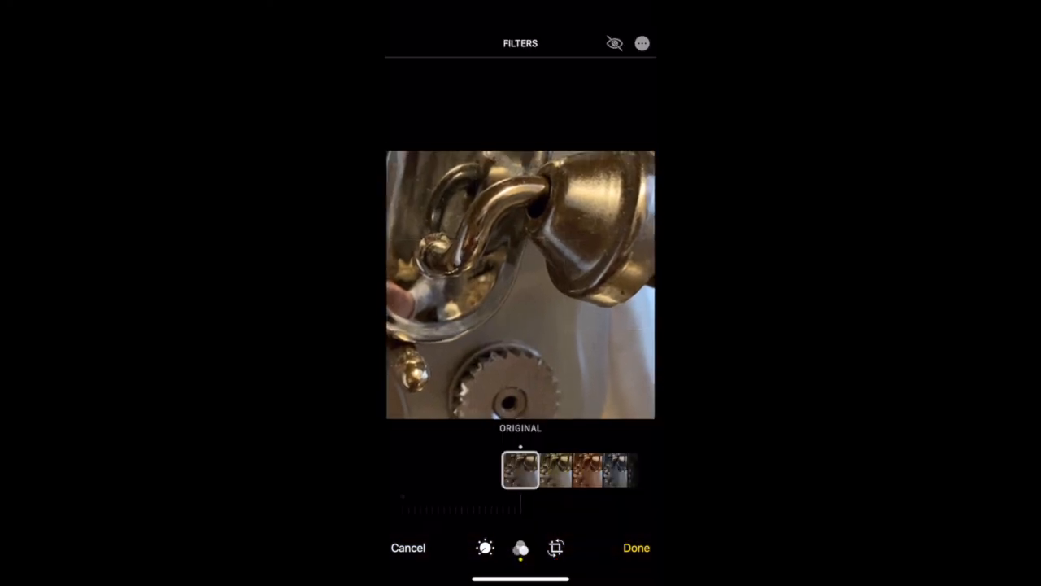
left_click(521, 470)
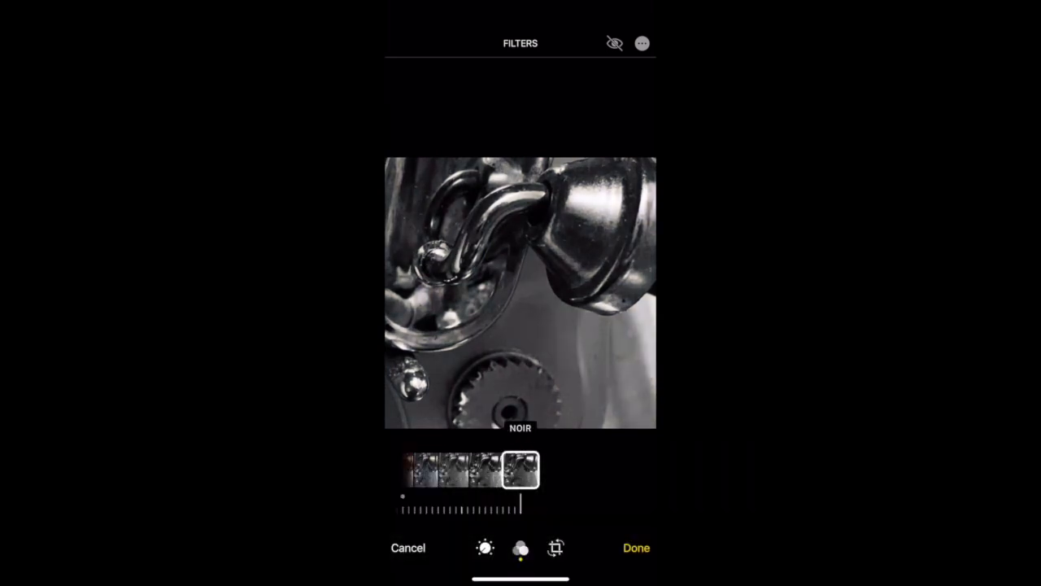
left_click(485, 546)
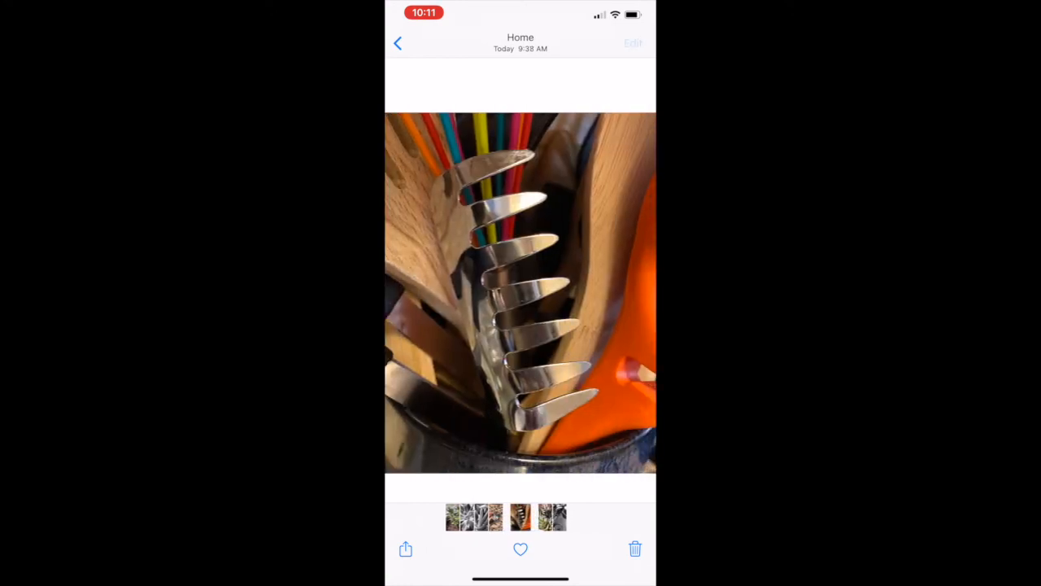
- Make the utensils photo a square Noir close-up of the tines with tweaked brightness and save it
left_click(634, 42)
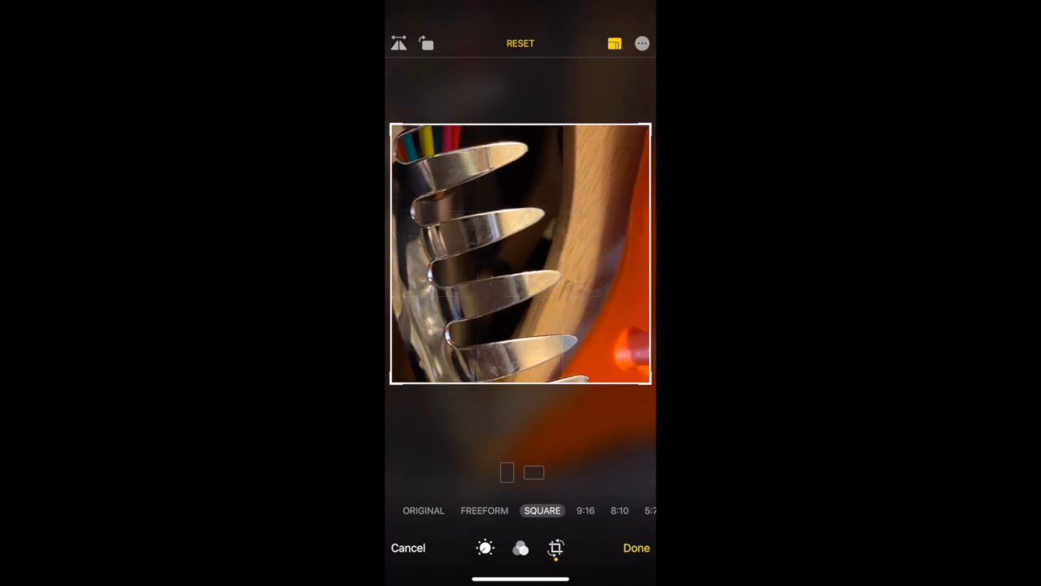
left_click(521, 547)
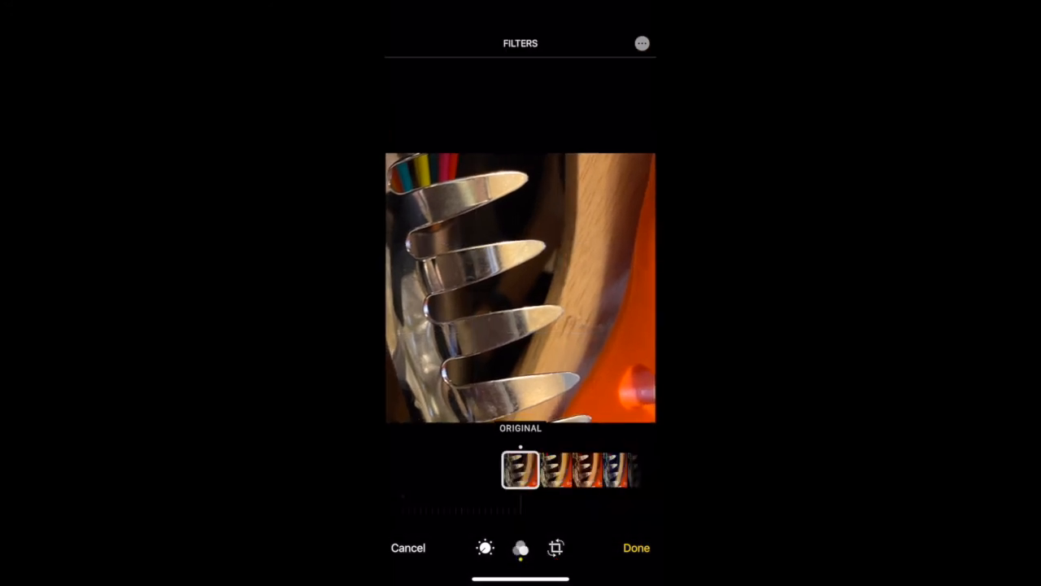
left_click(520, 468)
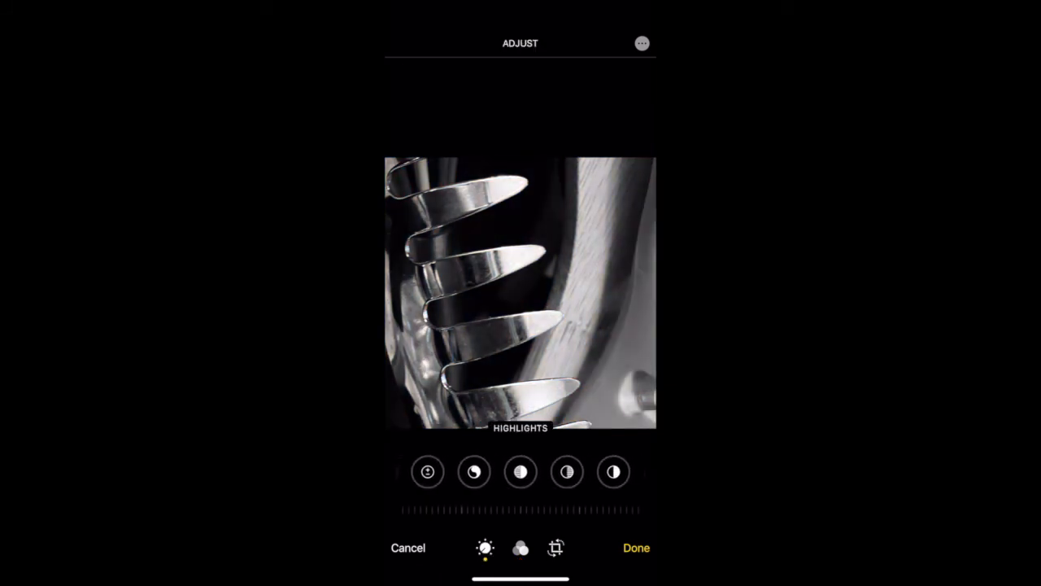
scroll("left", 3)
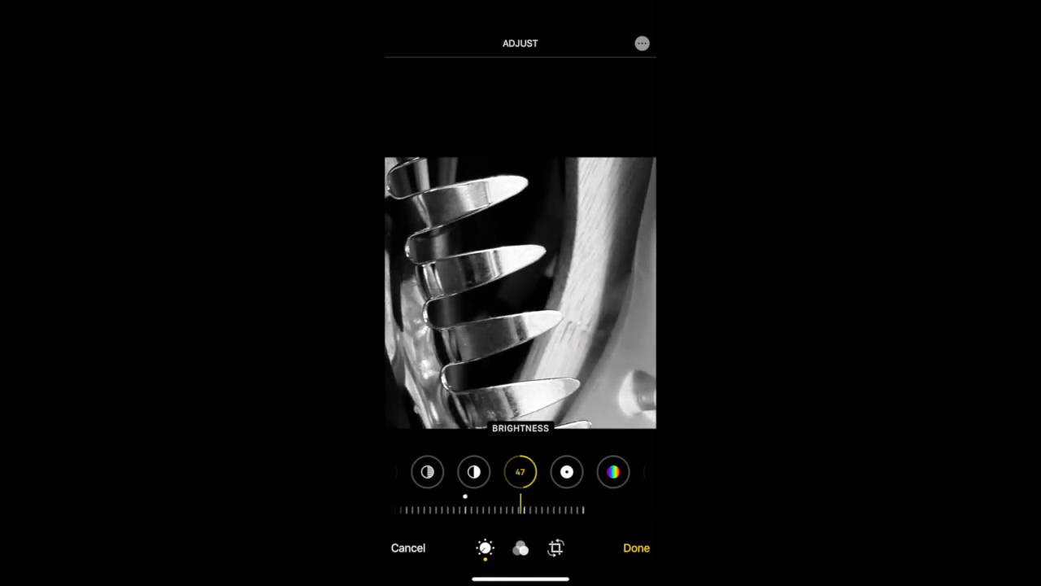
left_click(636, 547)
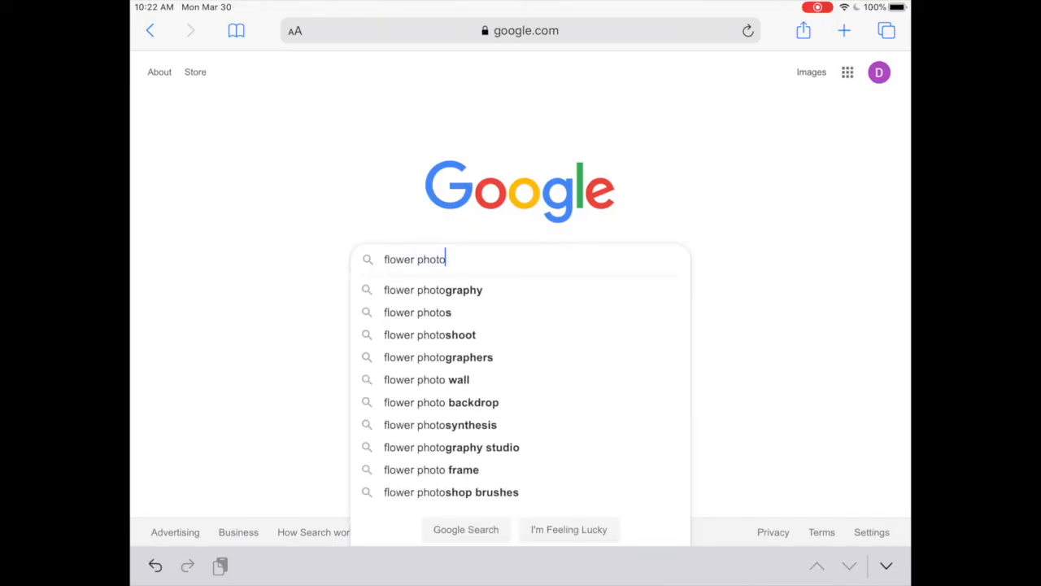
- Switch to Google Images and limit results to images labeled for reuse
left_click(433, 290)
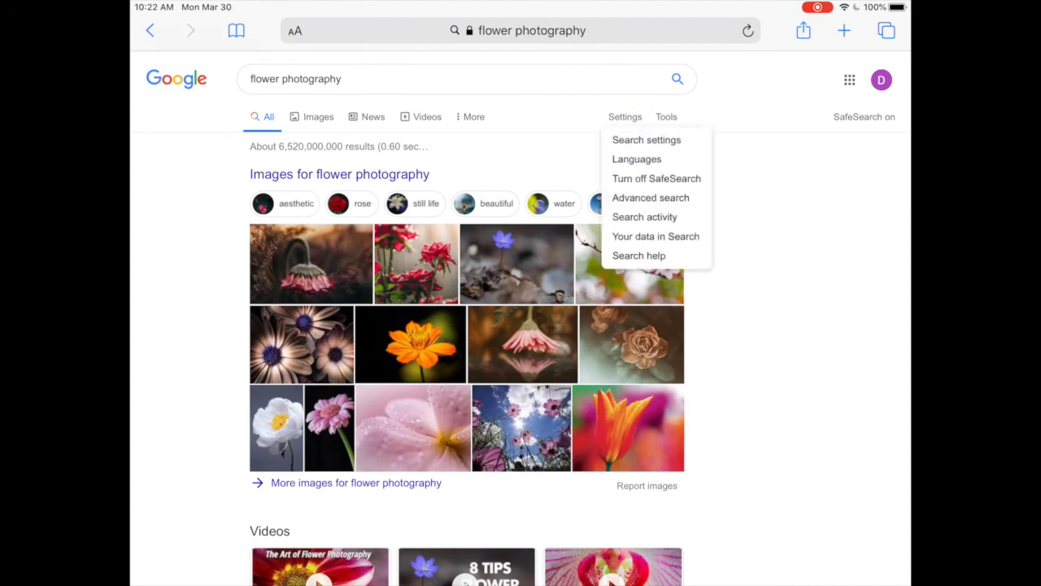
left_click(665, 117)
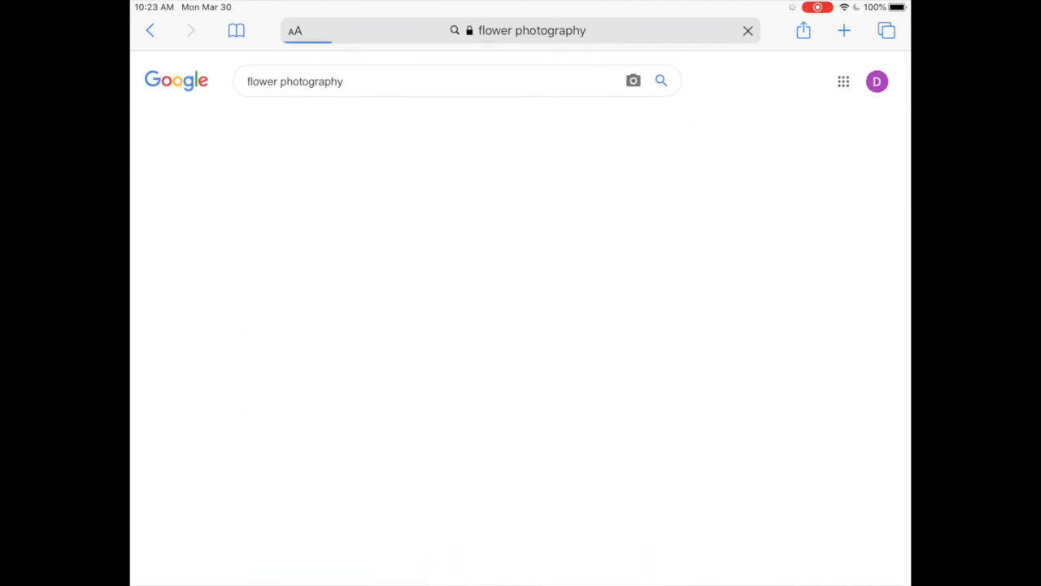
left_click(363, 137)
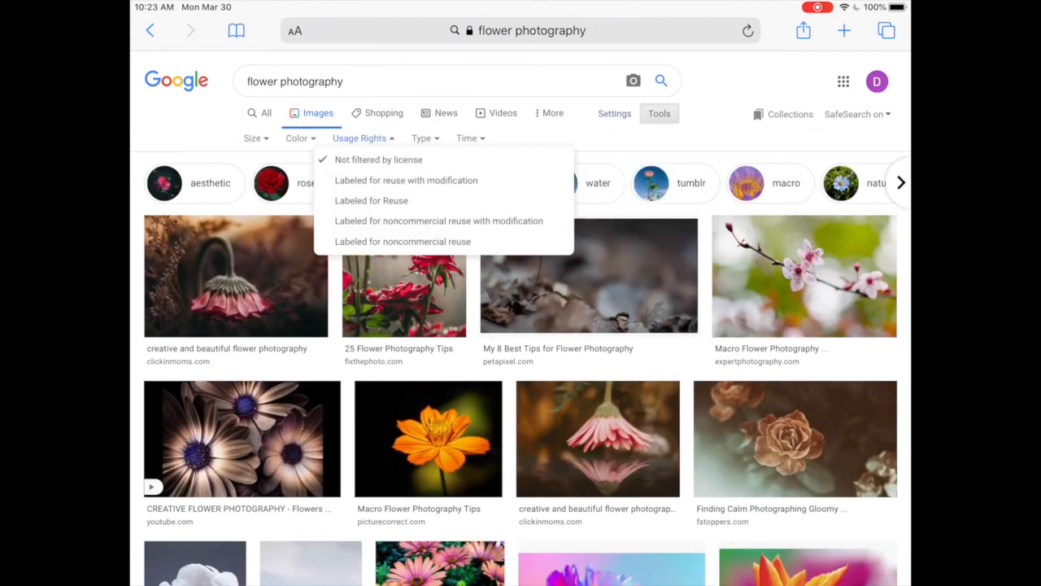
left_click(370, 200)
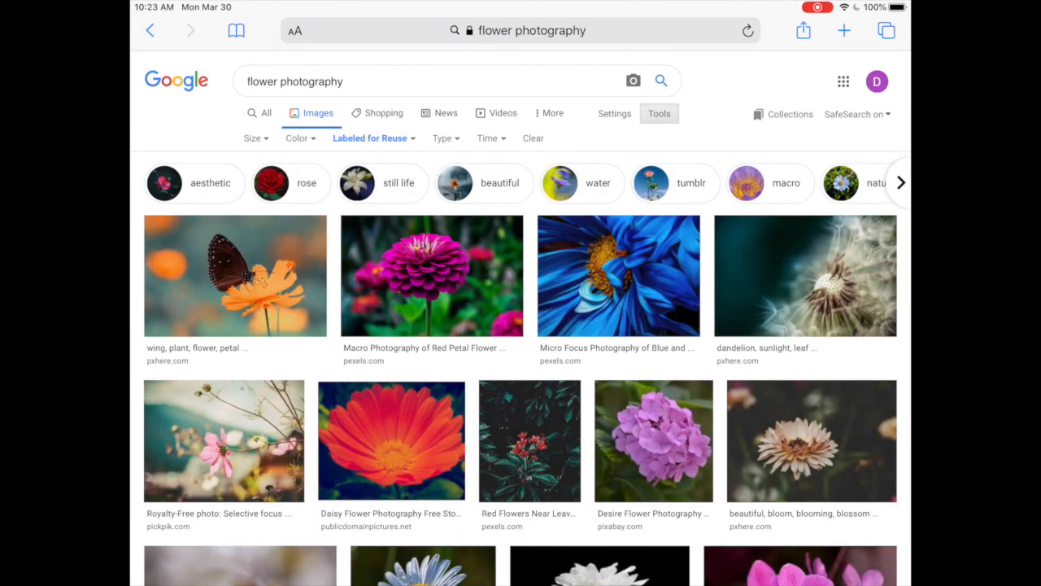
- Run the related flower macro photography search and browse its image results
scroll("down", 3)
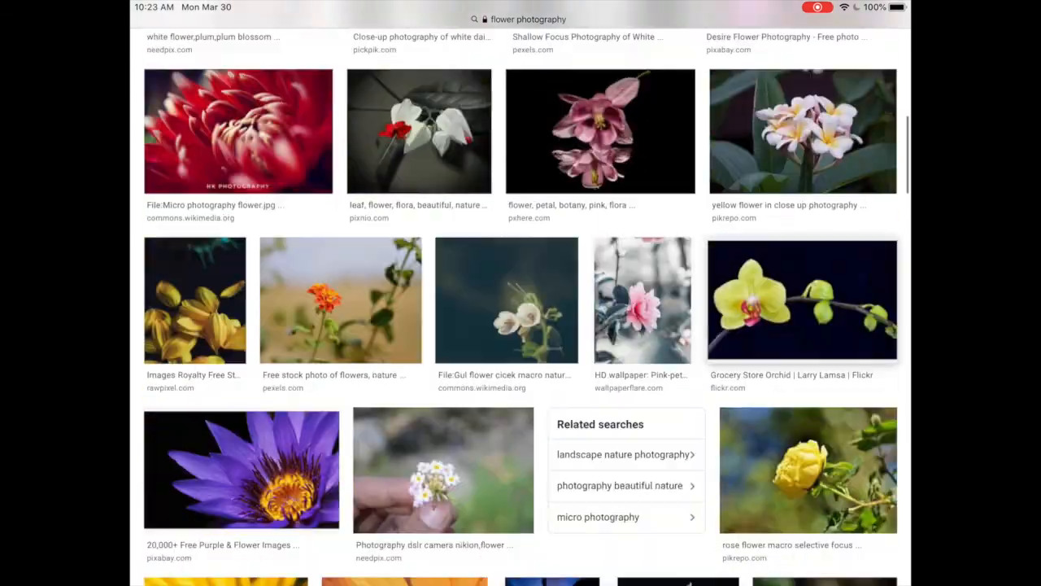
scroll("down", 3)
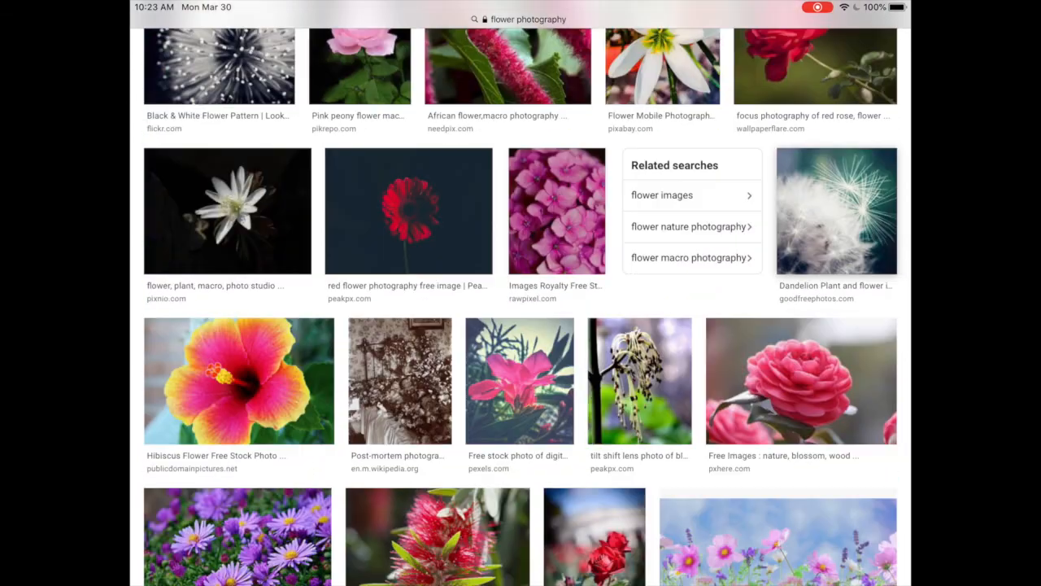
left_click(475, 480)
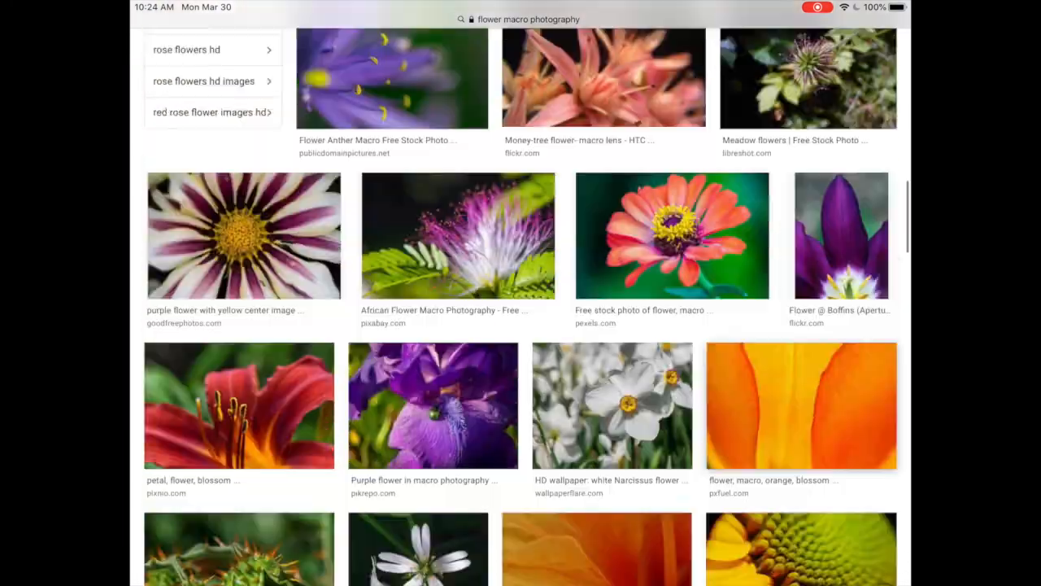
scroll("down", 3)
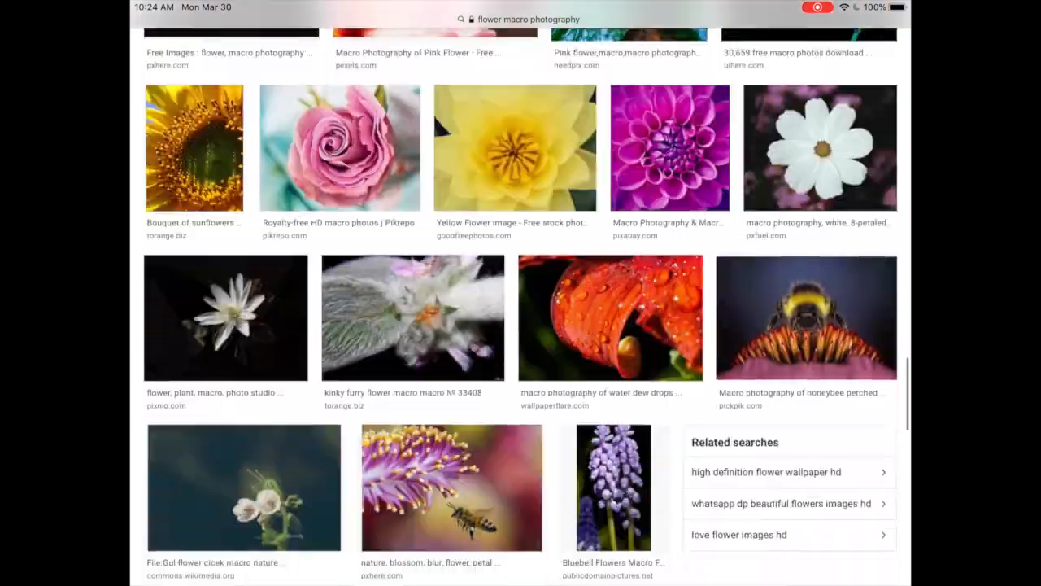
scroll("down", 3)
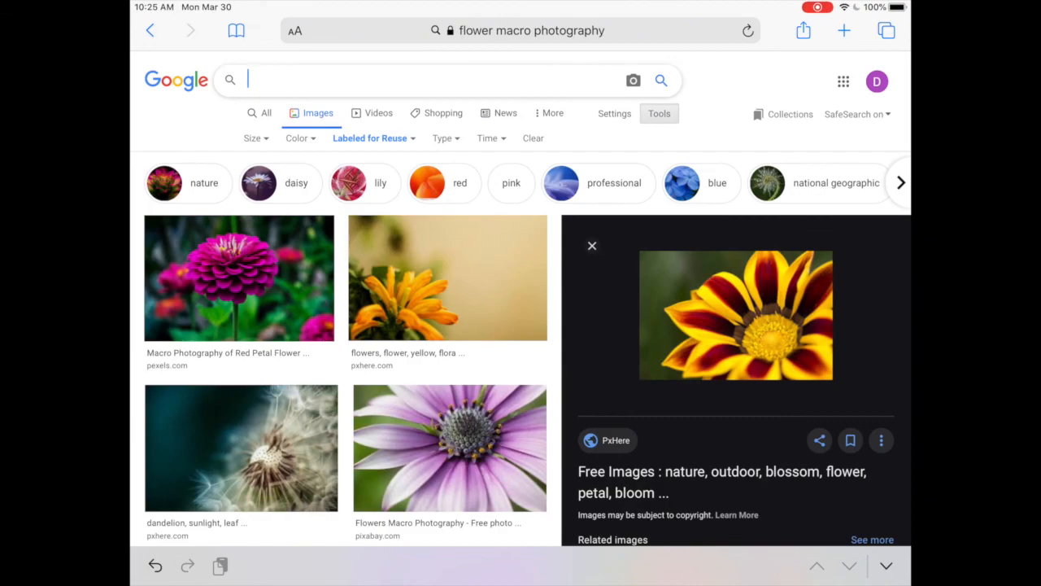
- Search sneaker photography then guitar photography in Google Images and return home
type("sneaker photography")
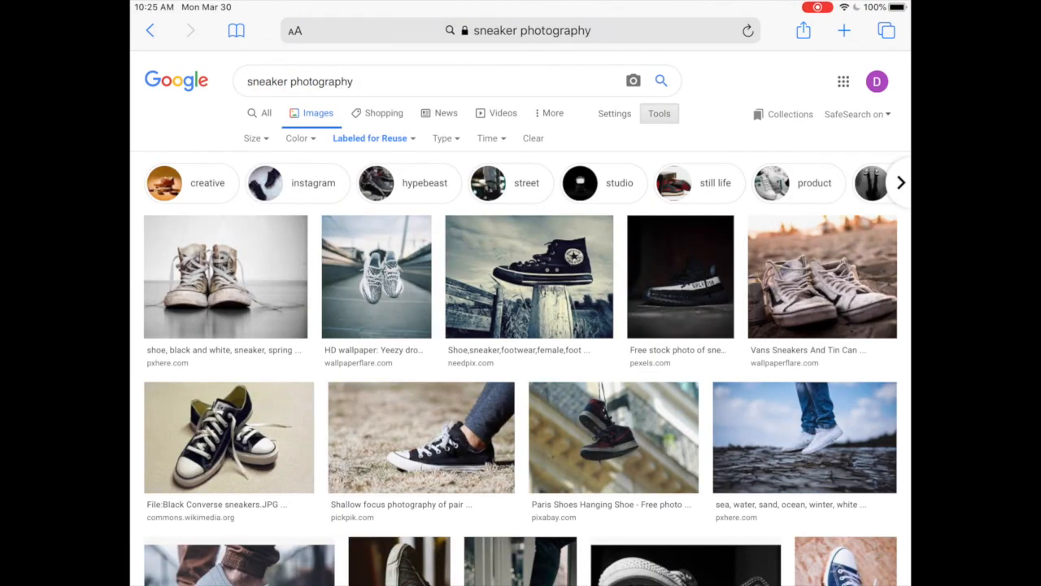
scroll("down", 3)
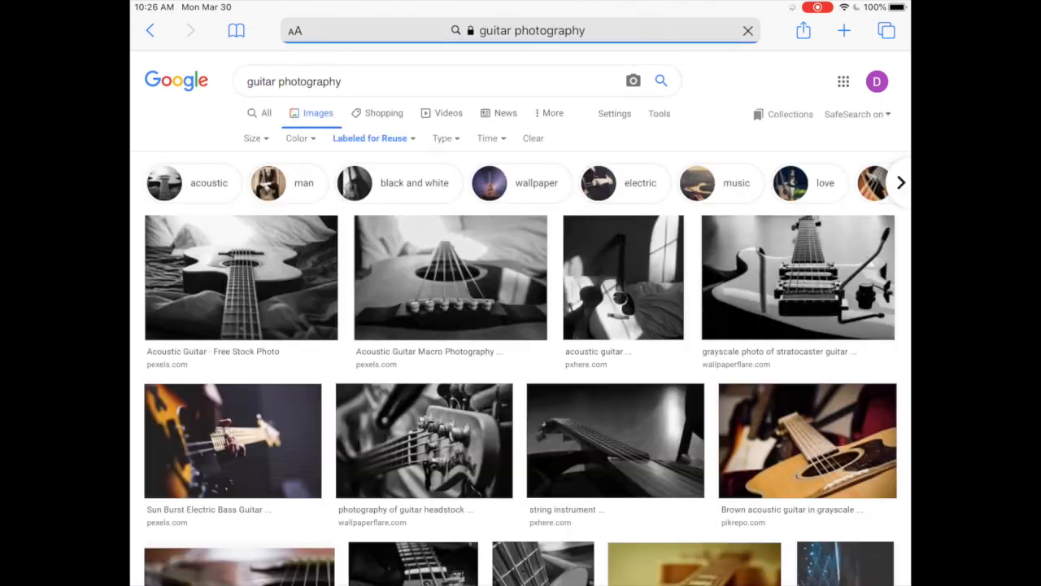
scroll("down", 3)
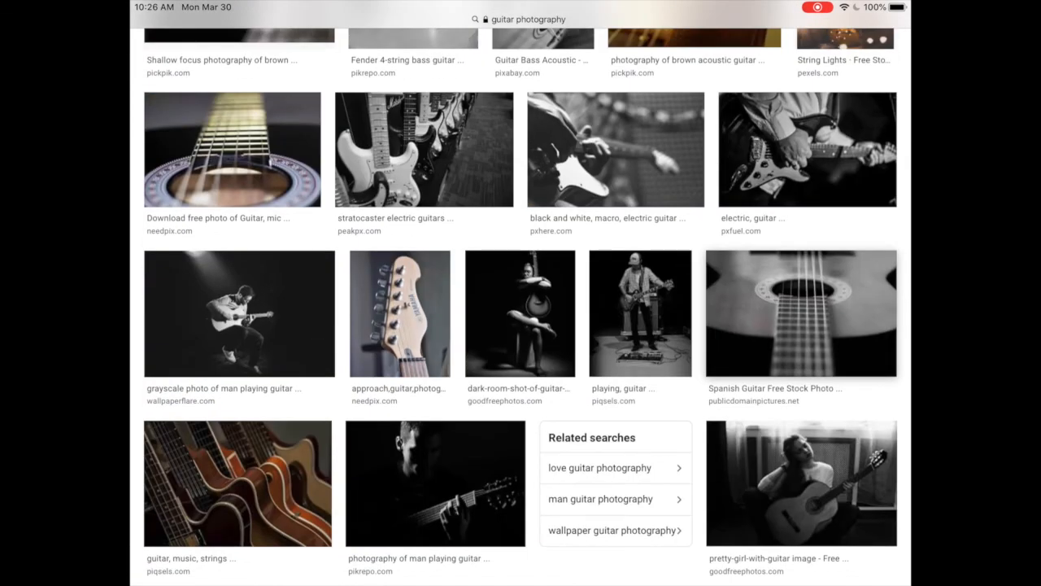
key("home")
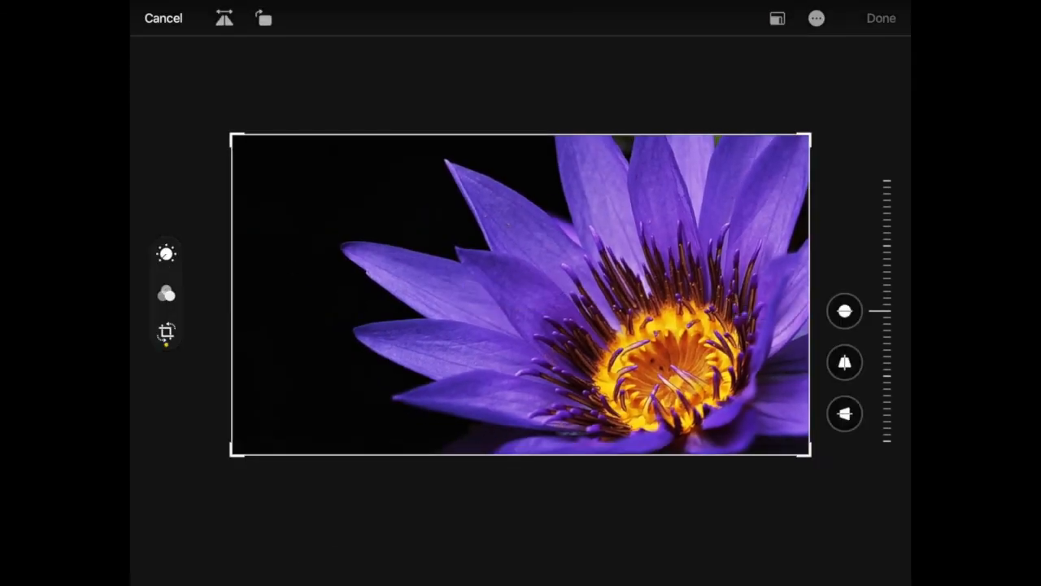
- Save the water lily and dahlia photos as square black-and-white crops
left_click(166, 332)
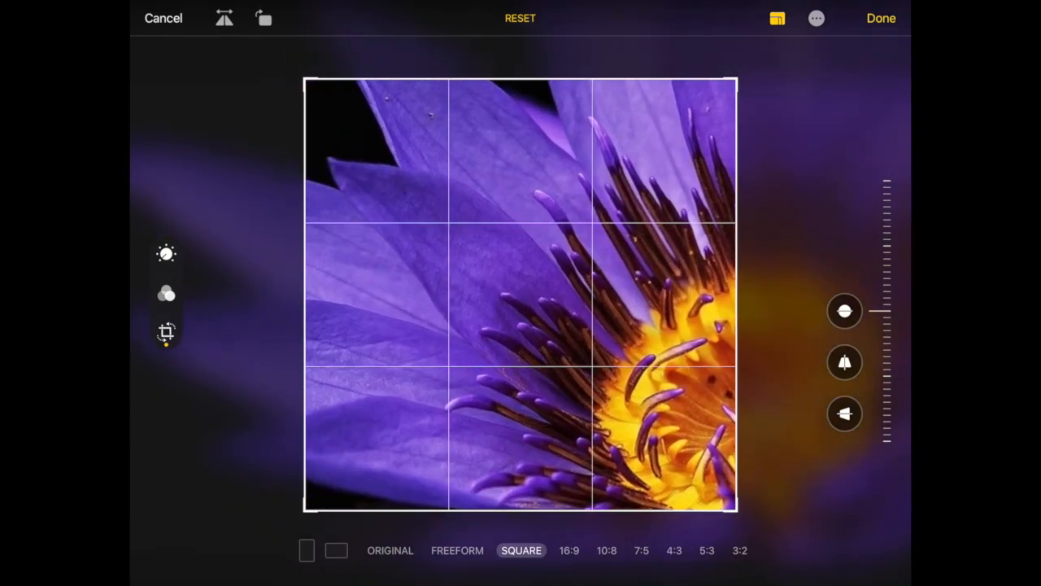
left_click(166, 294)
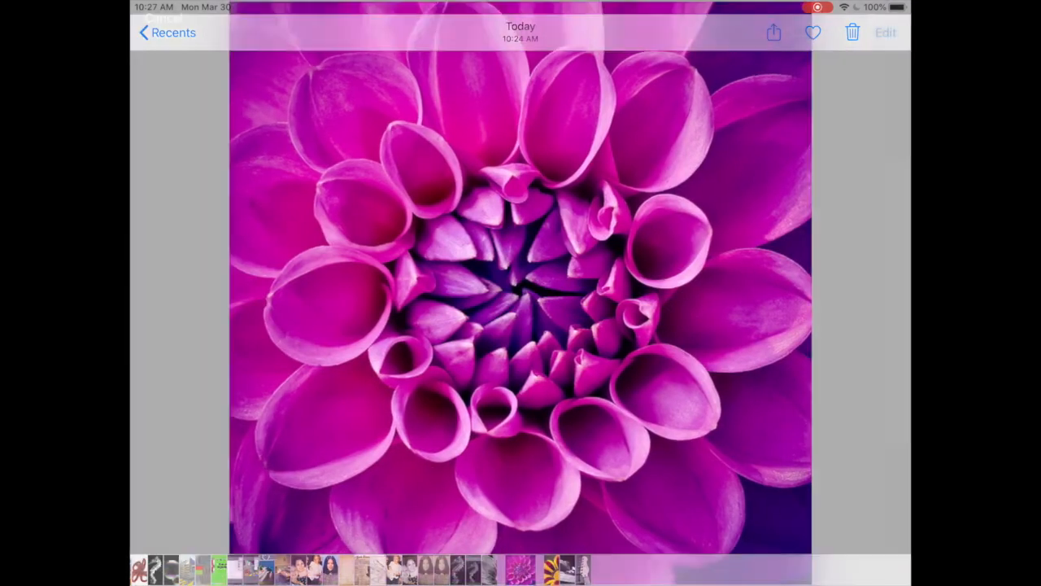
left_click(885, 33)
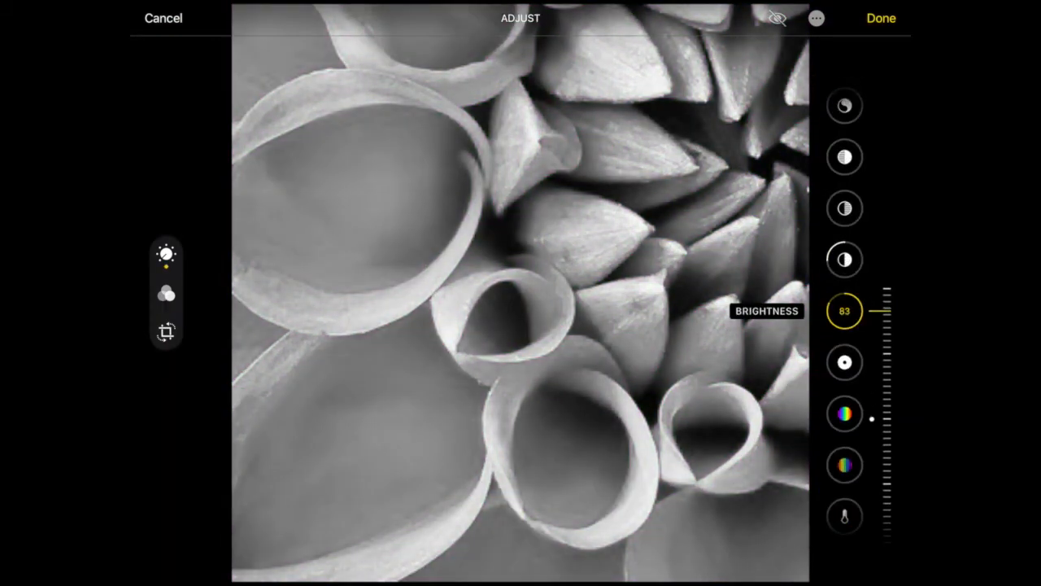
left_click(165, 332)
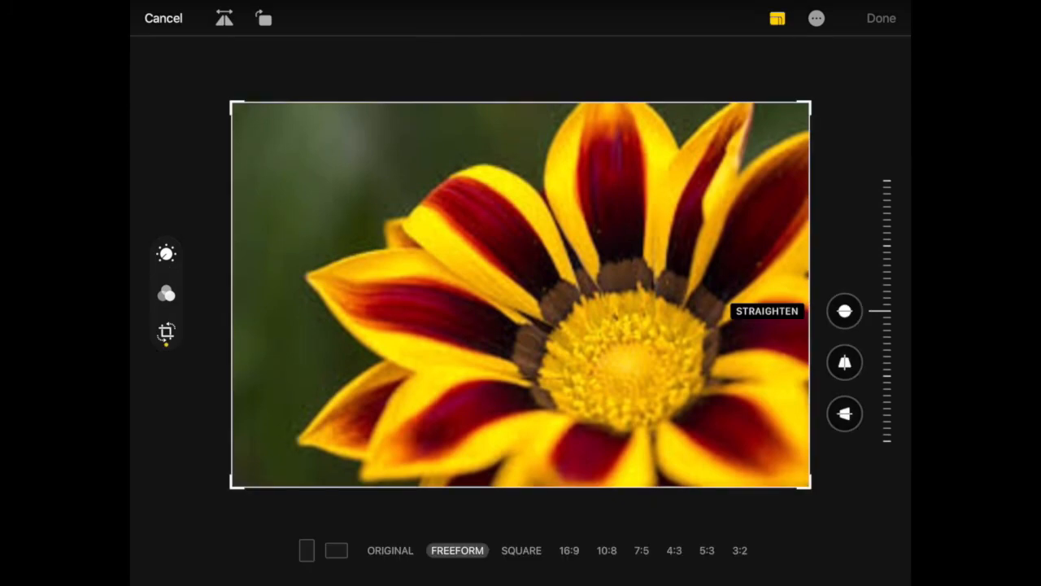
left_click(521, 549)
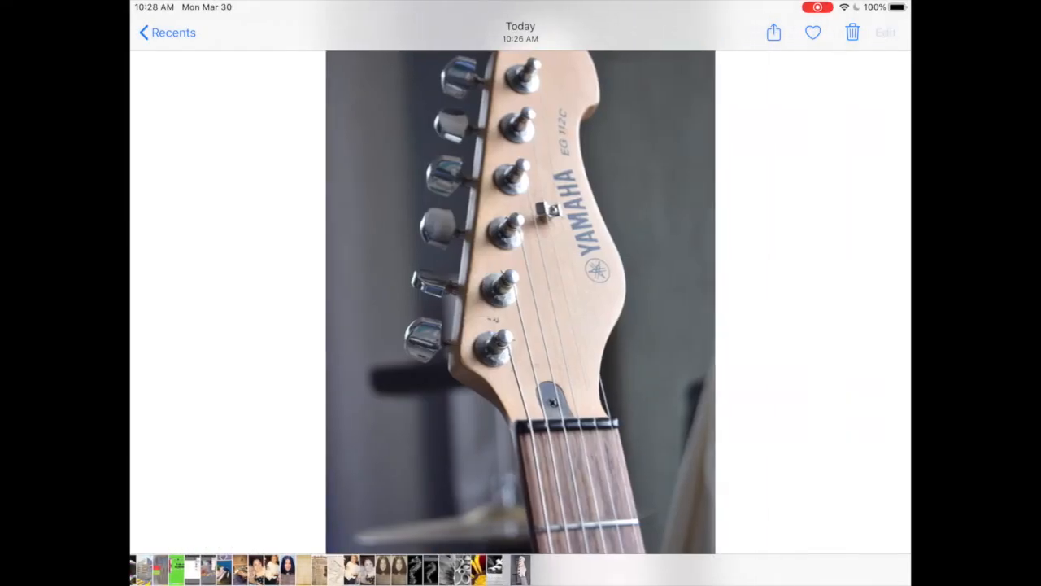
- Crop the guitar headstock photo square and save its black-and-white edit
left_click(885, 32)
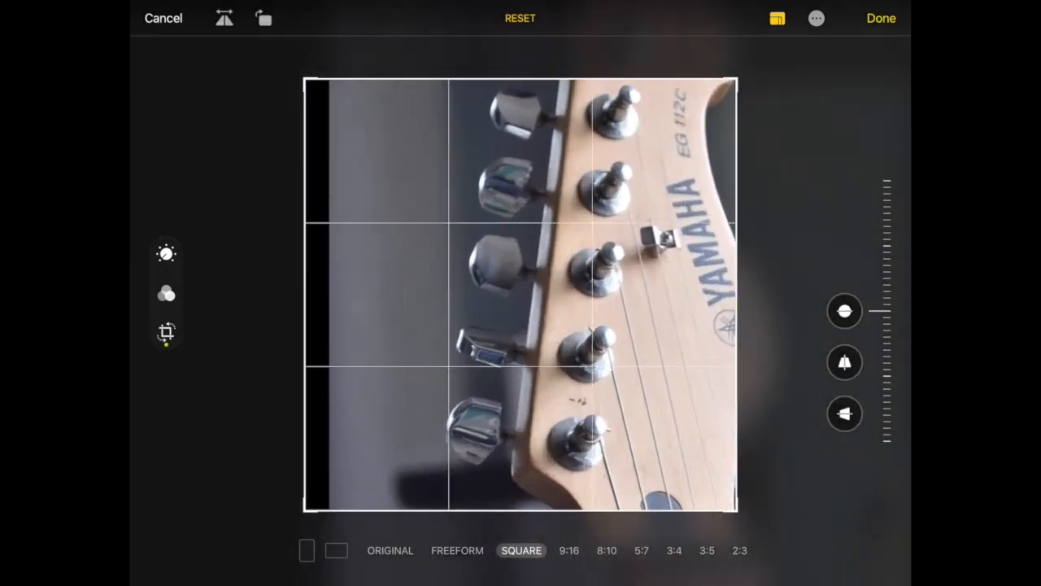
left_click(166, 294)
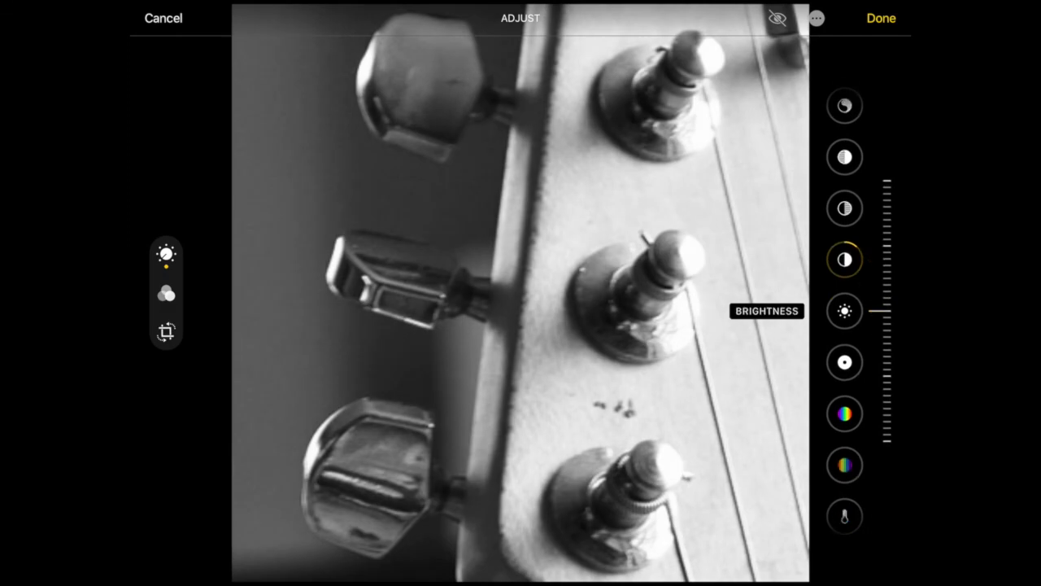
left_click(163, 18)
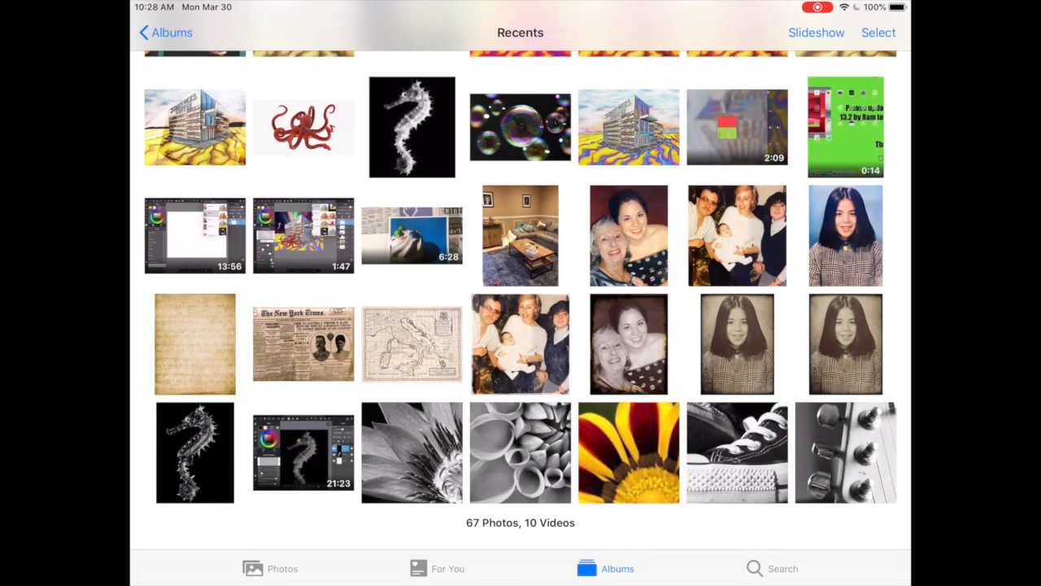
- Arrange the four photos in a 2x2 grid in the Blank 2 Pages document and bring up Share
key("home")
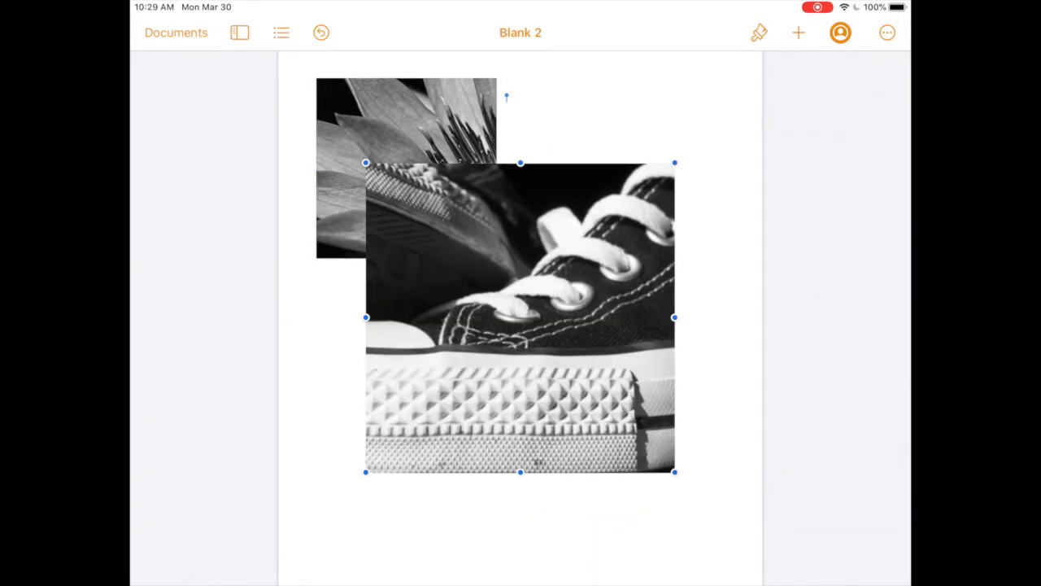
left_click(797, 33)
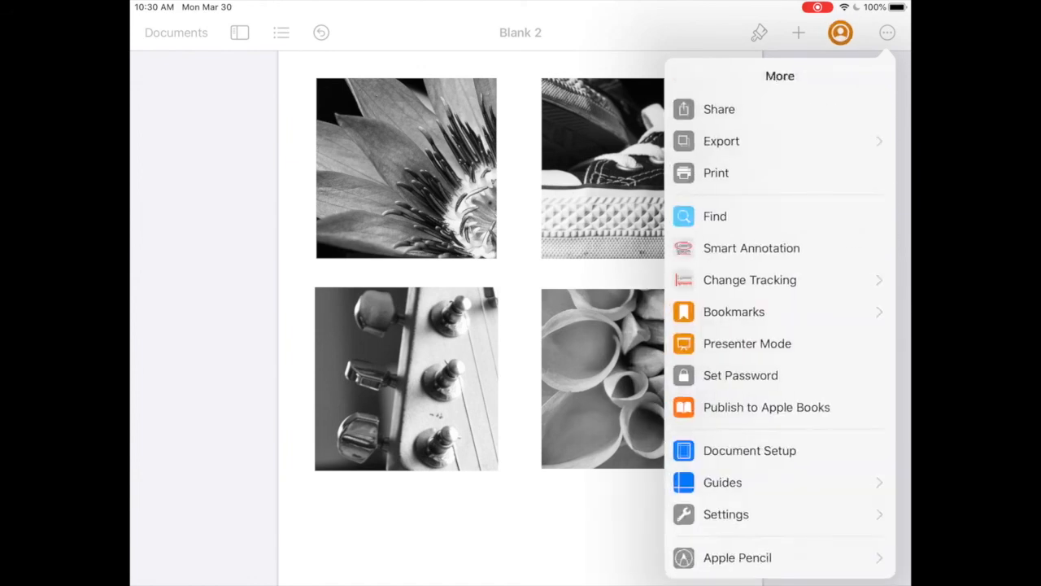
left_click(719, 109)
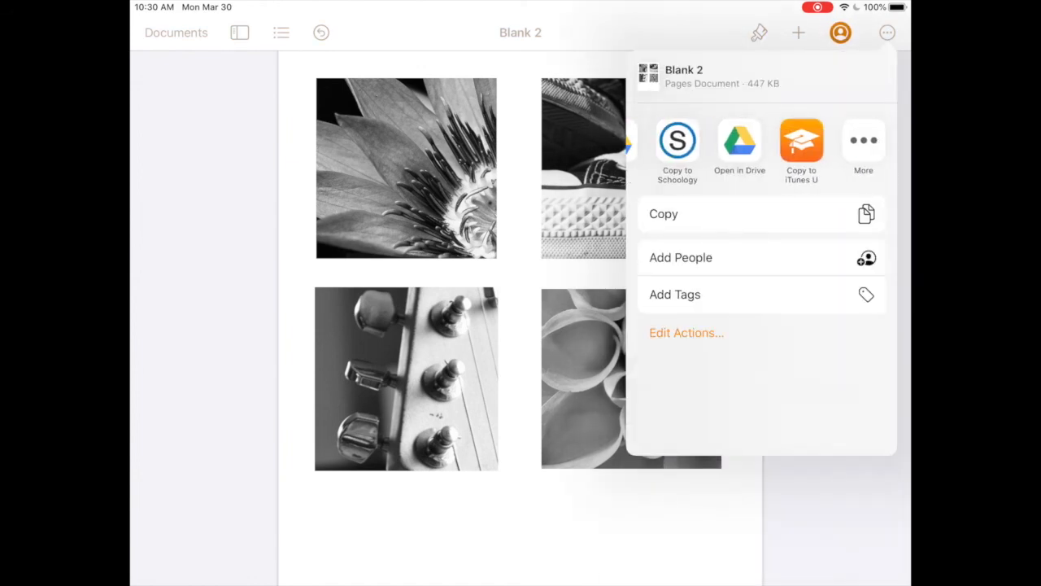